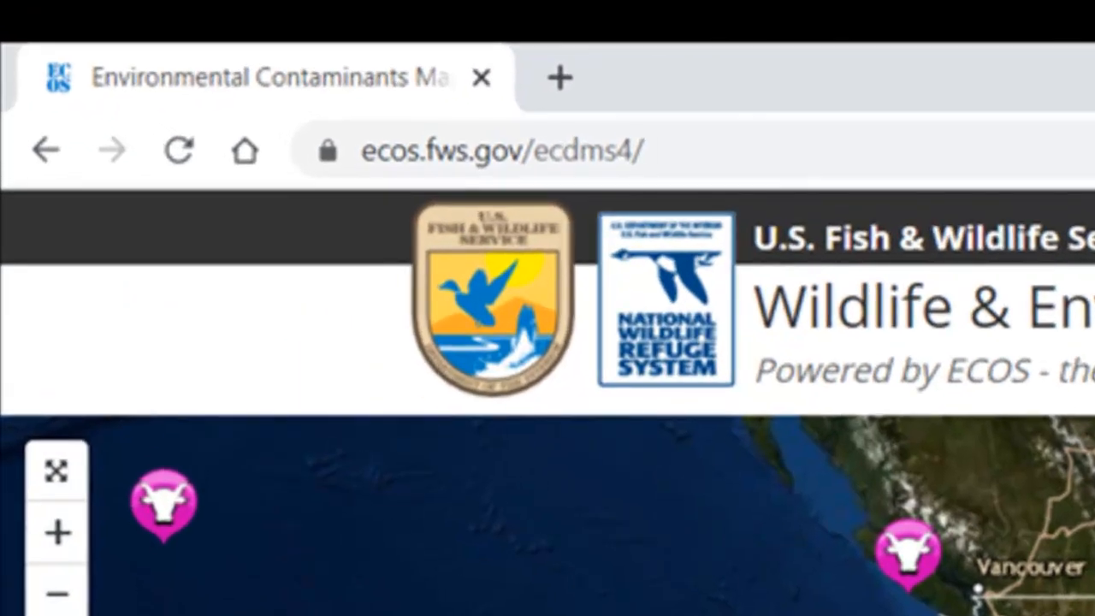
# Go to the ECOS home listing of Other Applications containing ECDMS
pyautogui.click(499, 151)
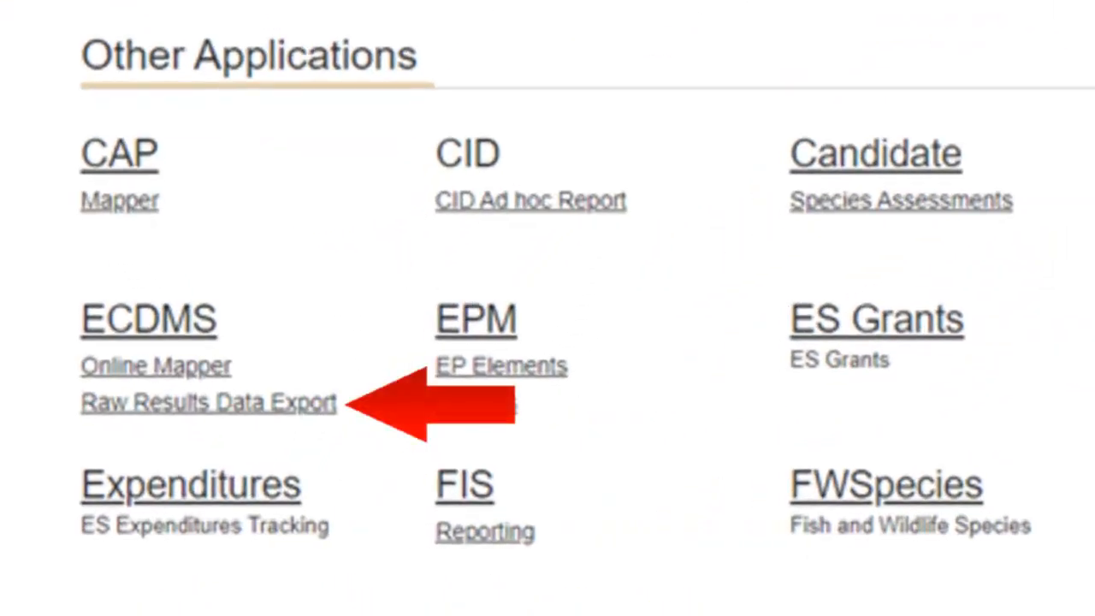
# Follow the ECDMS 'Raw Results Data Export' link to its blank filter form
pyautogui.click(209, 402)
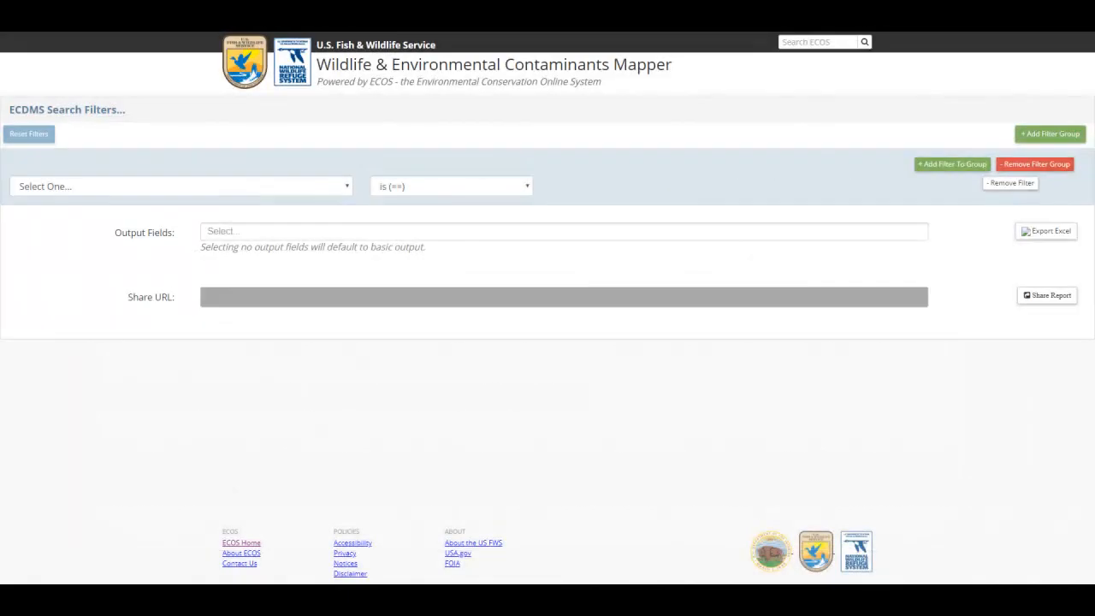
# Set the first filter to ITIS Common Name is (==) Least Tern, searching with 'Le'
pyautogui.click(179, 184)
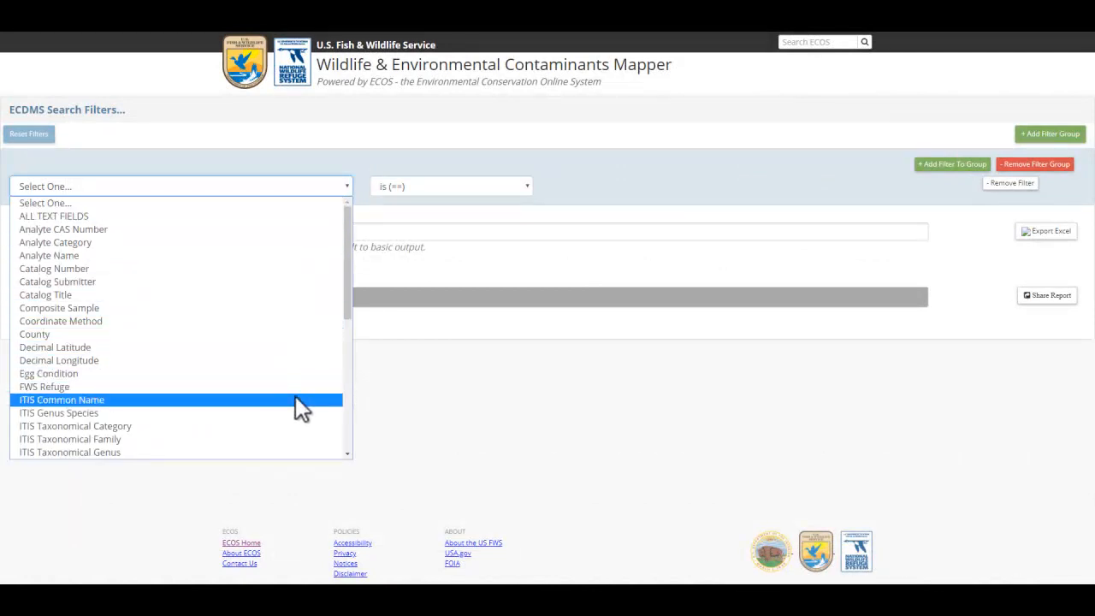
pyautogui.click(62, 401)
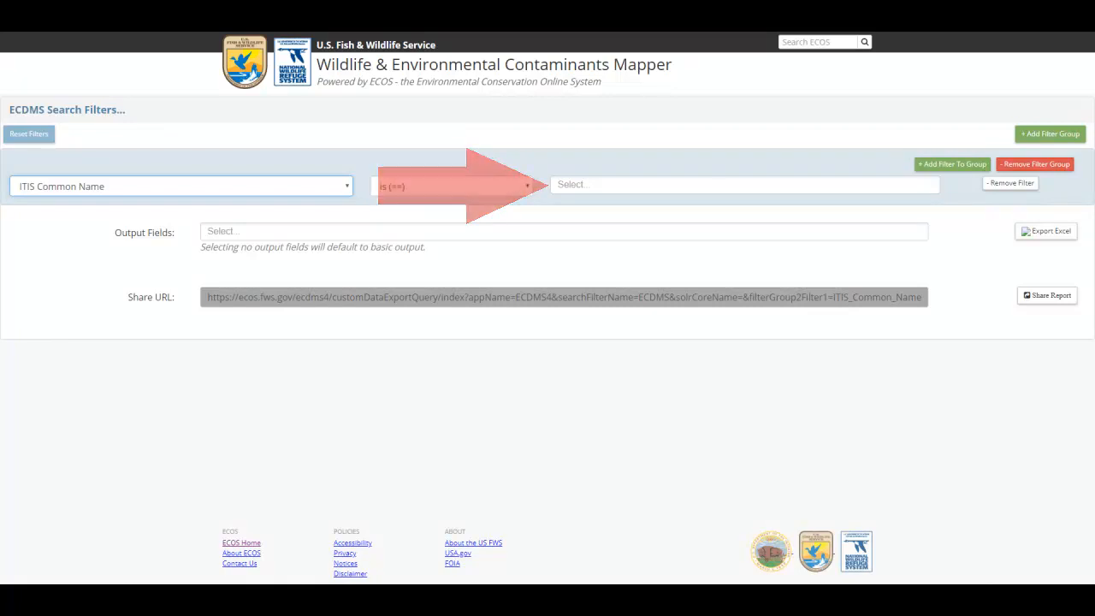
pyautogui.click(743, 185)
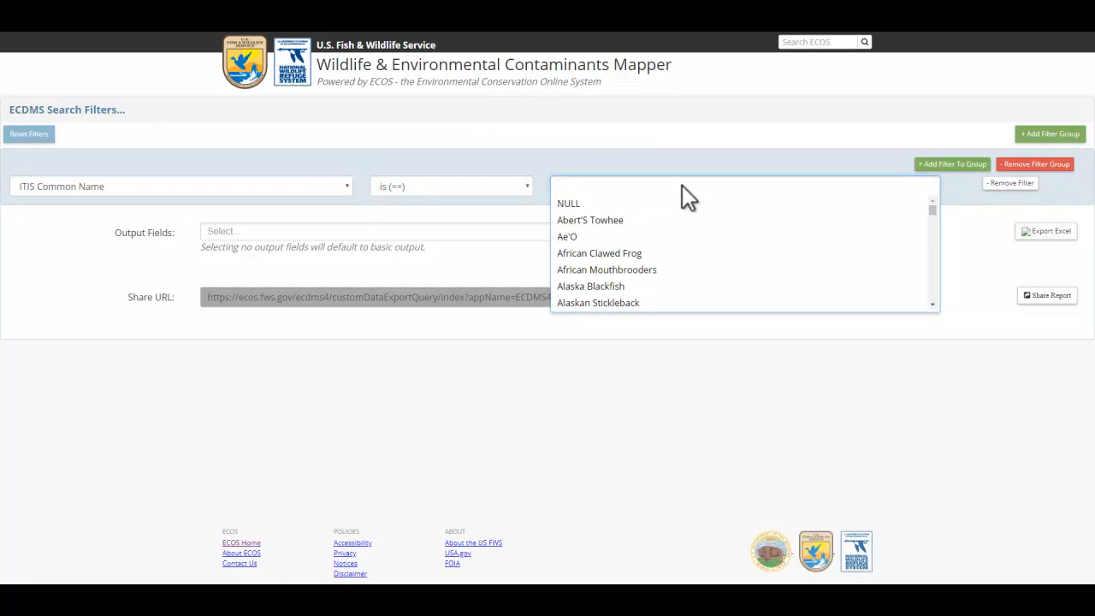
pyautogui.write('Least Tern')
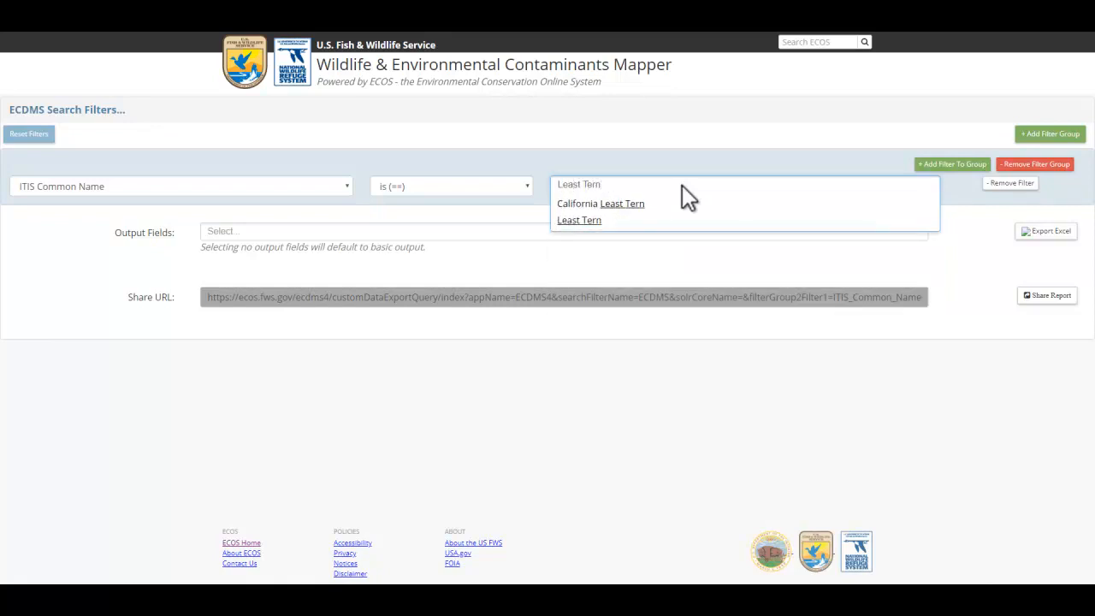
pyautogui.click(578, 220)
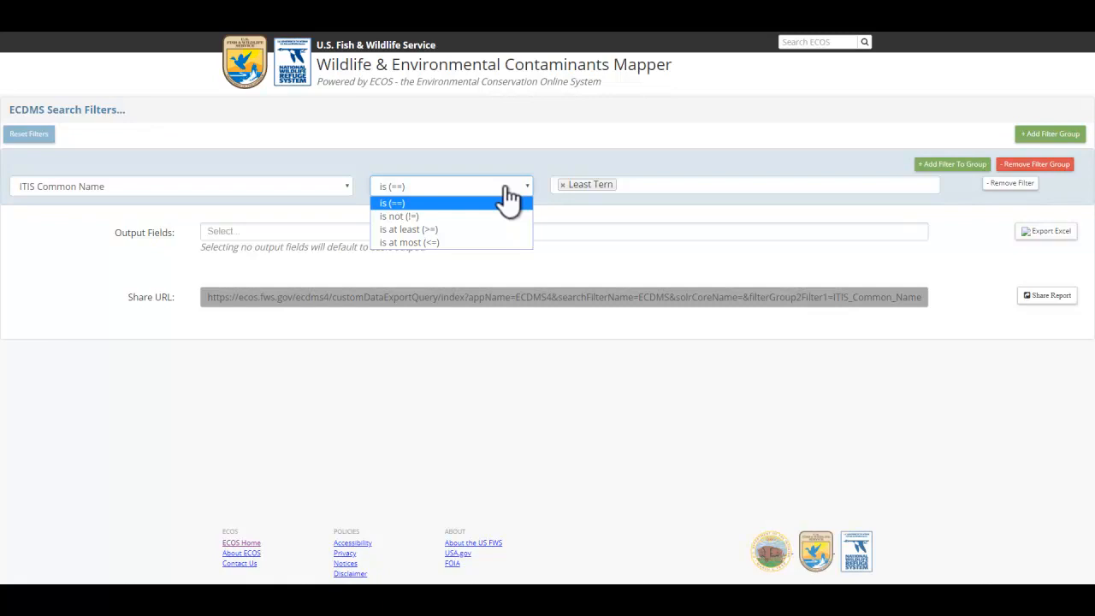
pyautogui.click(392, 202)
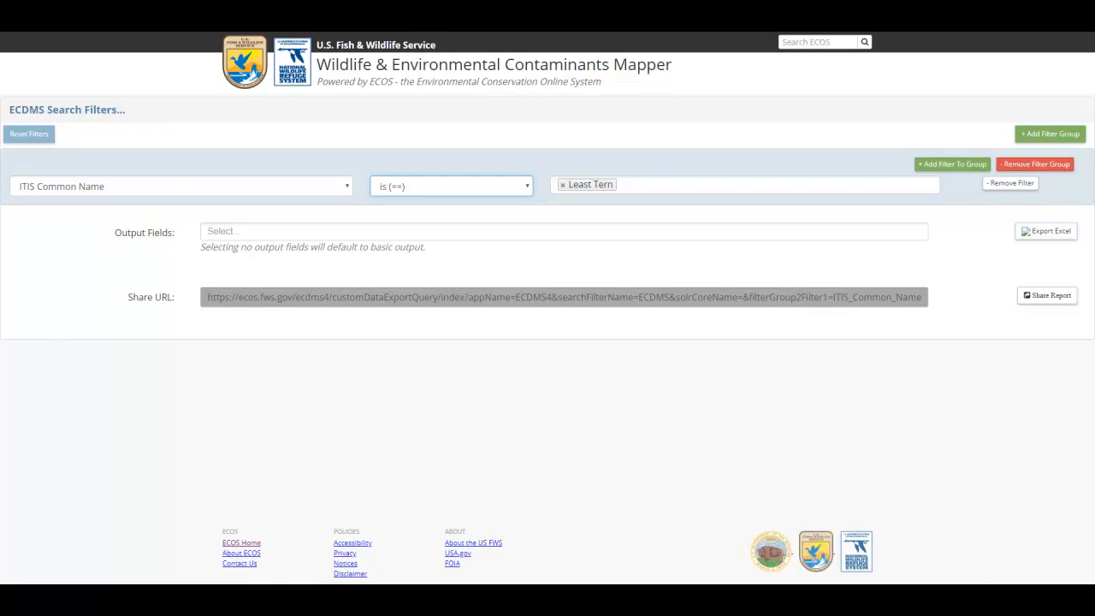
pyautogui.moveTo(951, 164)
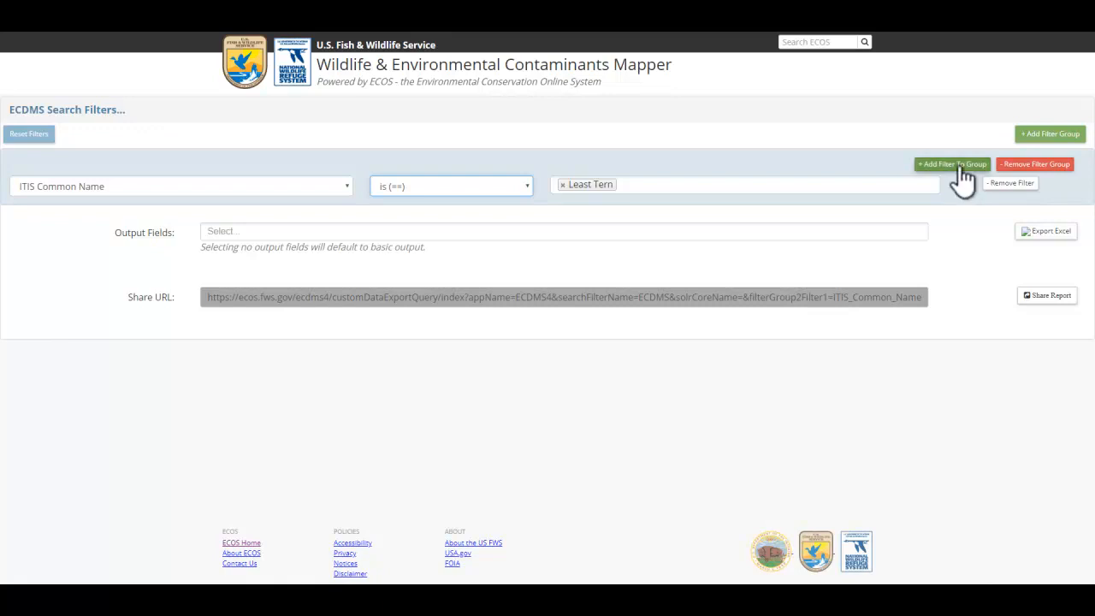
# Add a filter Analyte Category is Organochlorines, combined with the first by AND
pyautogui.click(951, 164)
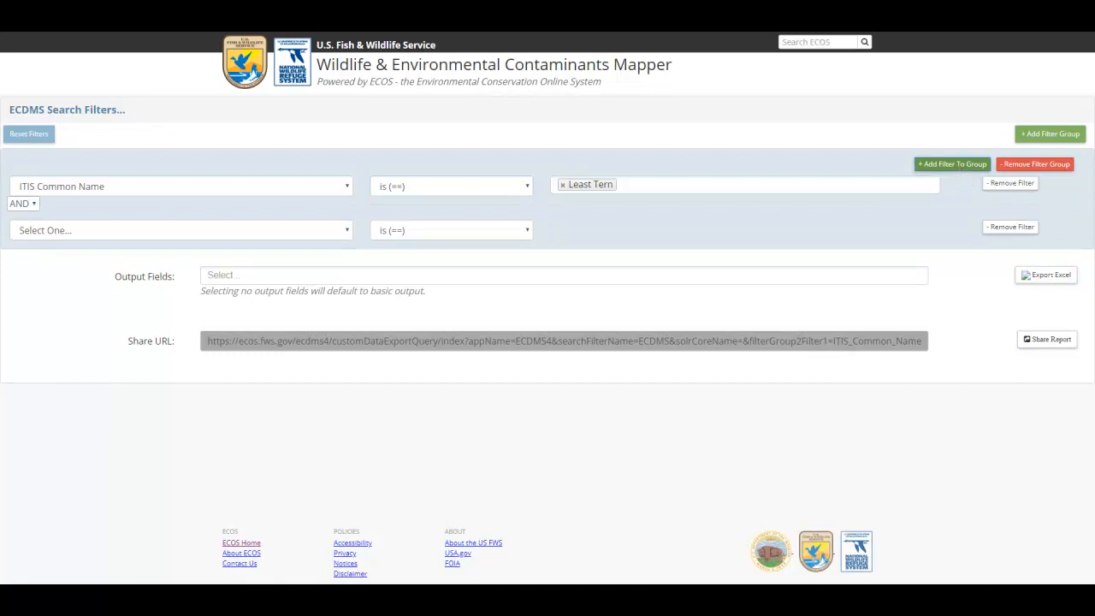
pyautogui.click(180, 229)
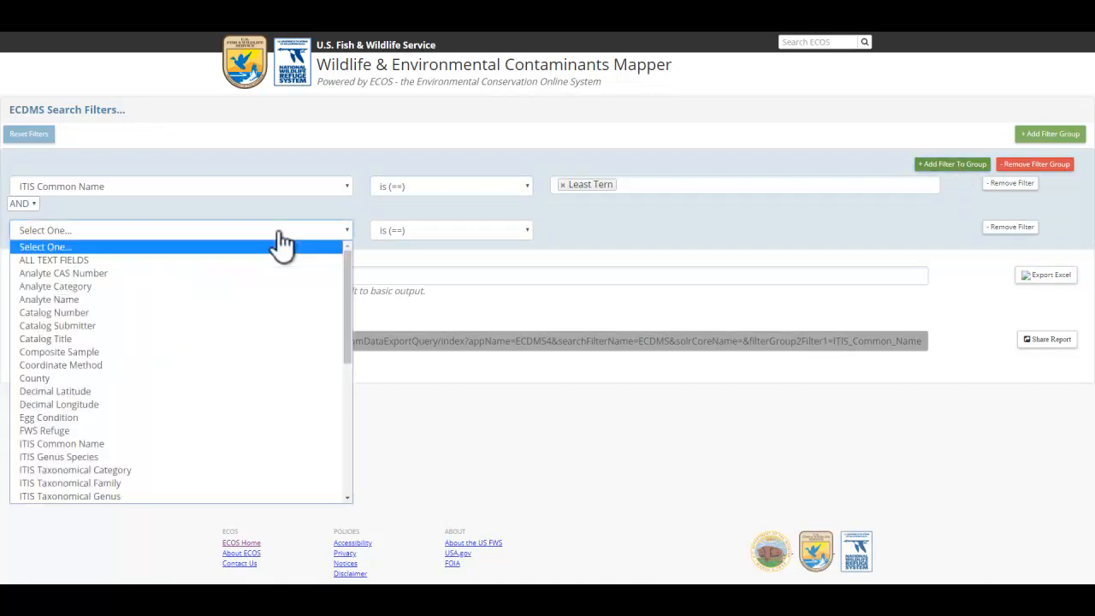
pyautogui.moveTo(283, 286)
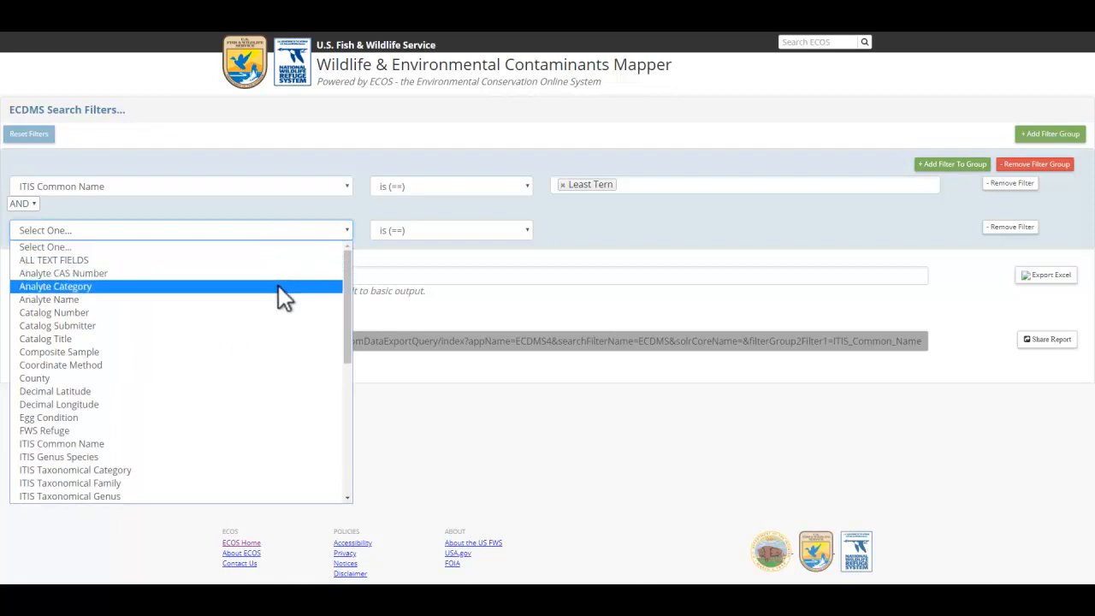
pyautogui.click(55, 286)
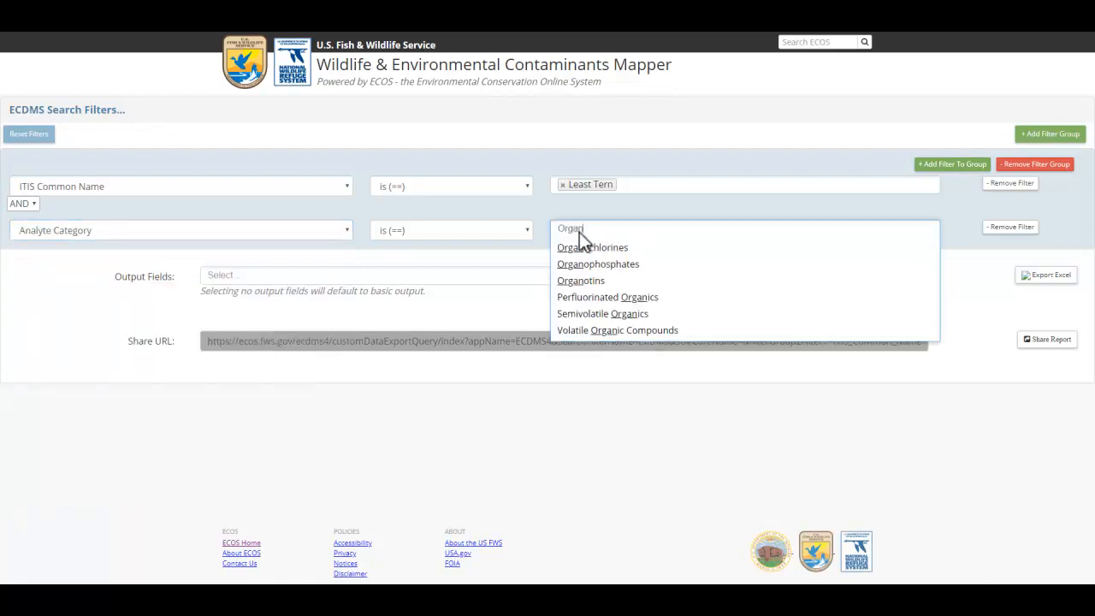
pyautogui.click(592, 247)
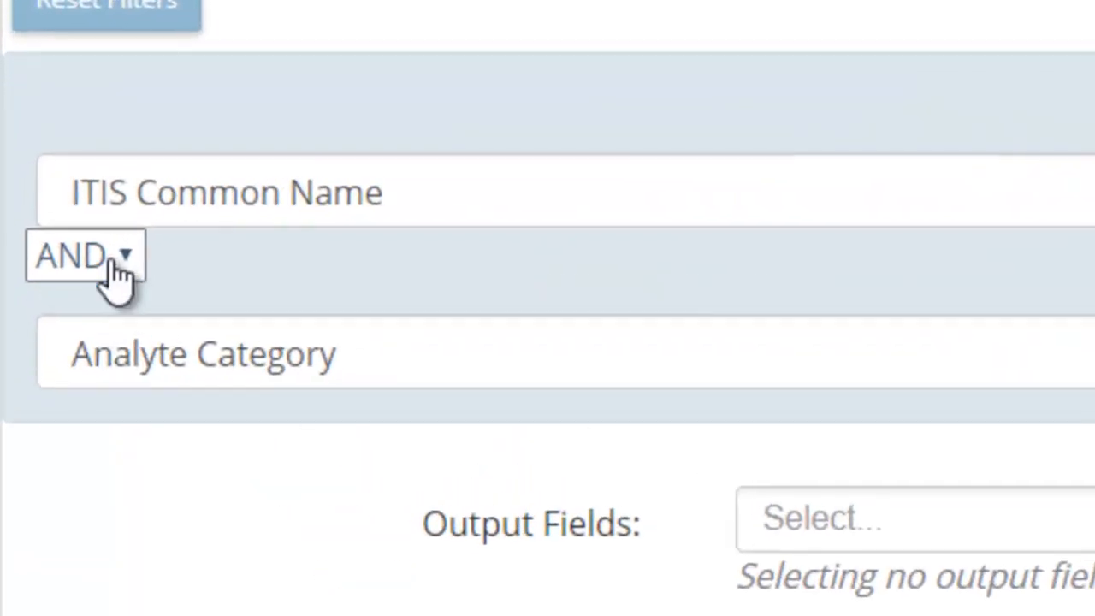
pyautogui.click(85, 257)
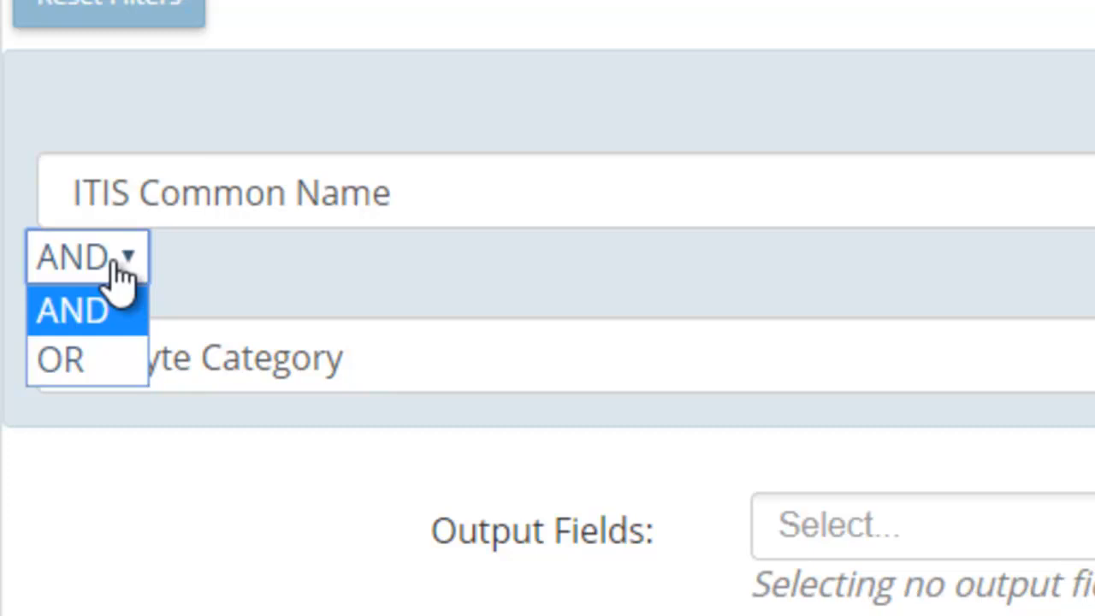
pyautogui.click(72, 309)
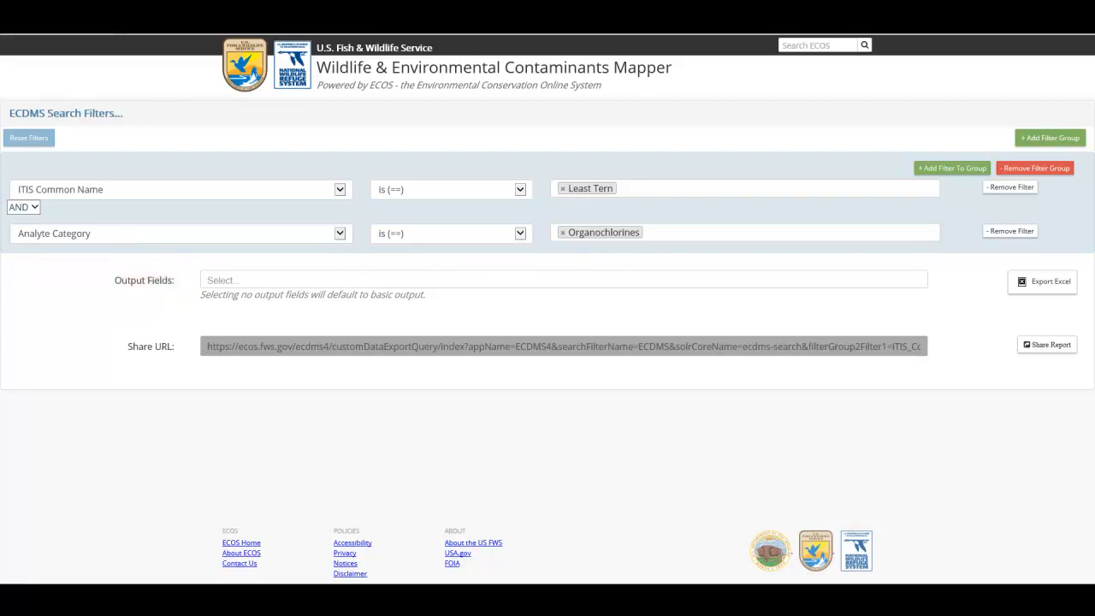
pyautogui.moveTo(1051, 287)
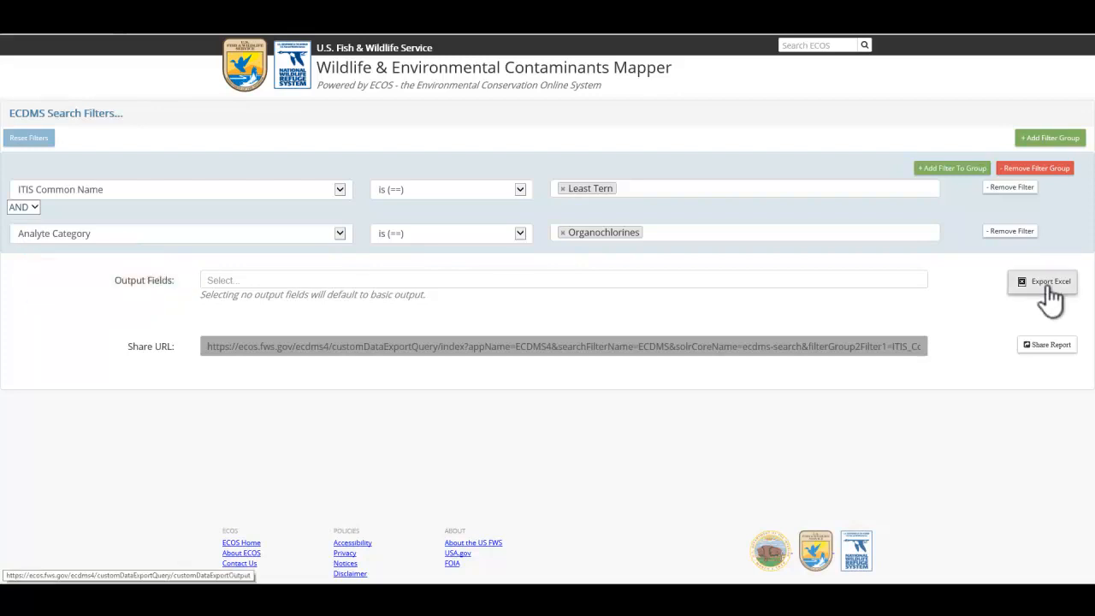
# Export the filtered results to Excel, leaving the page and accepting ECDMS_List.xlsx
pyautogui.click(1051, 281)
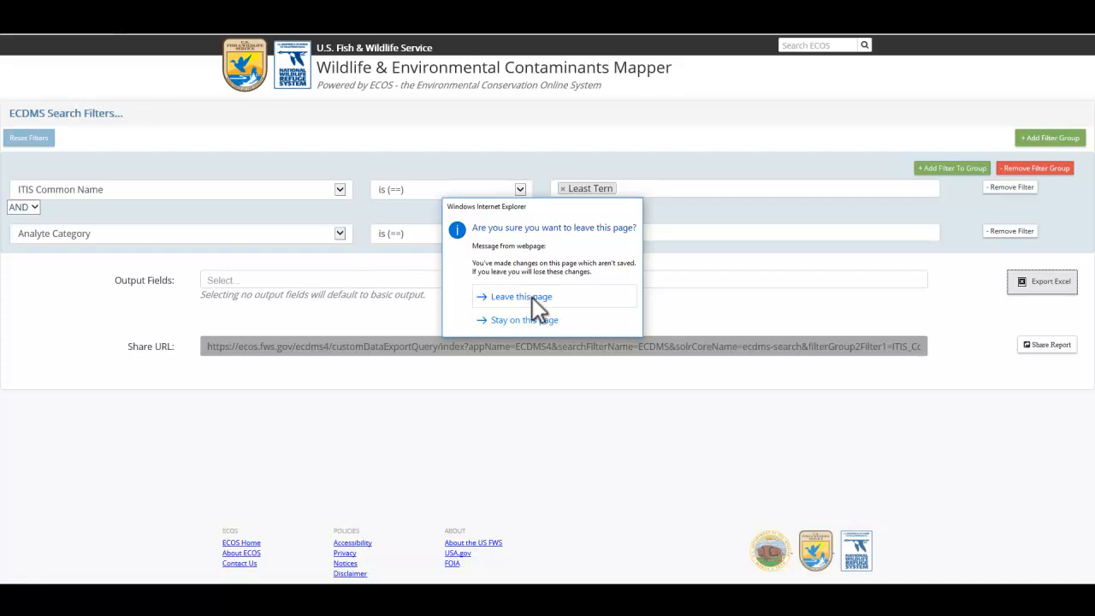
pyautogui.click(520, 296)
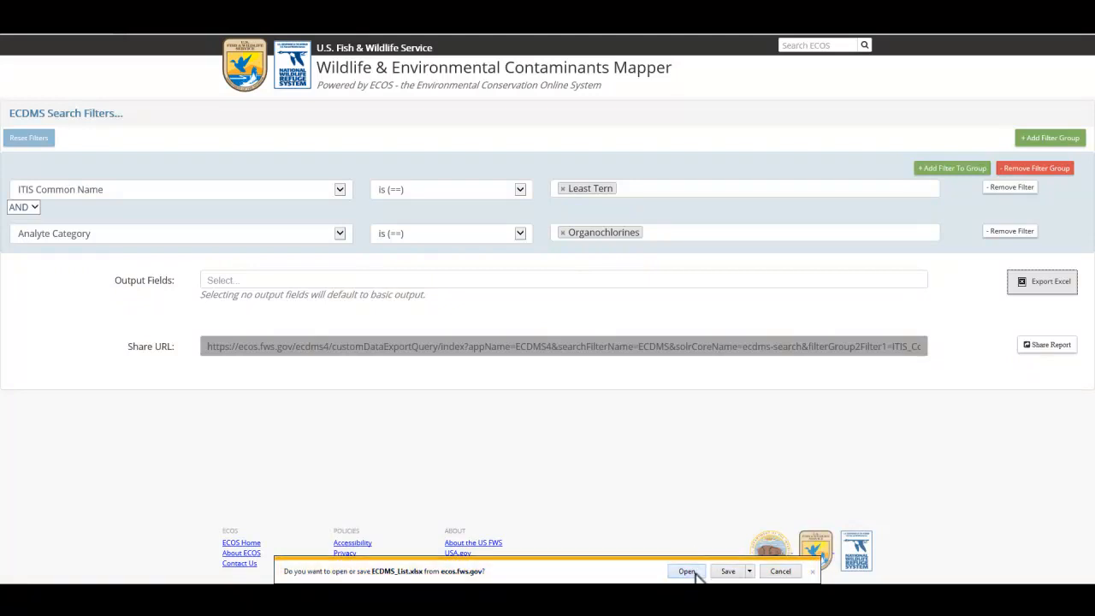
pyautogui.click(688, 572)
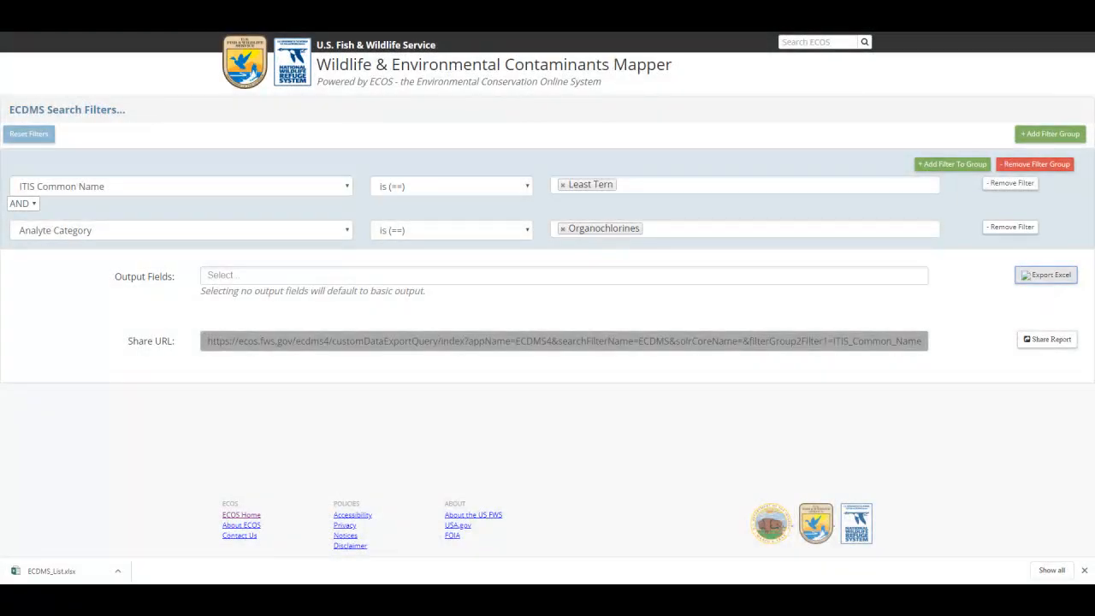
# Add output fields such as Catalog Number and Analyte Name, then copy the share URL
pyautogui.click(565, 274)
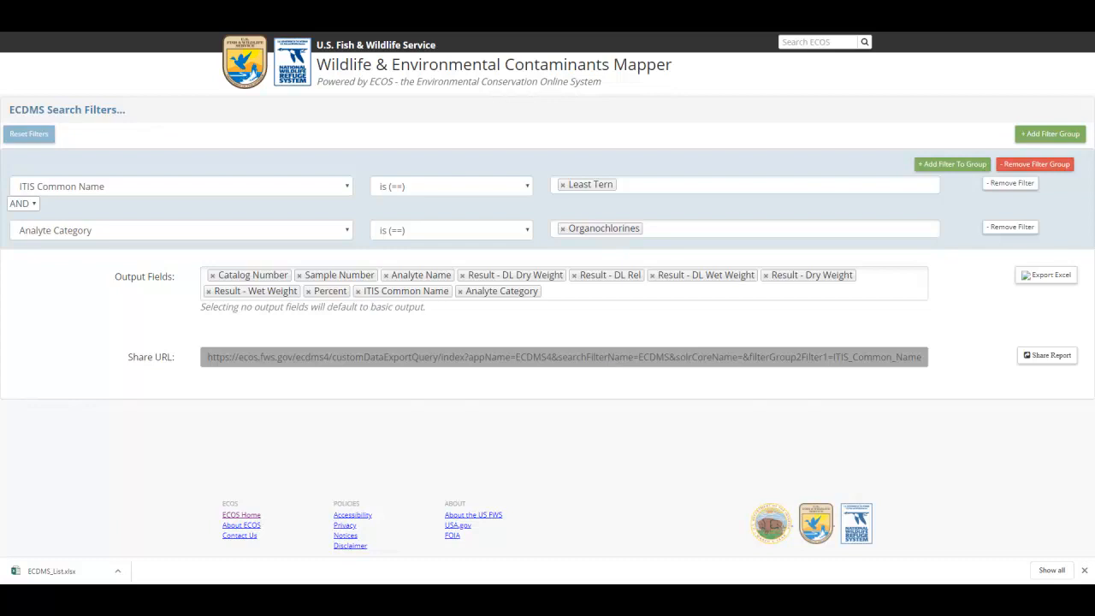
pyautogui.click(51, 572)
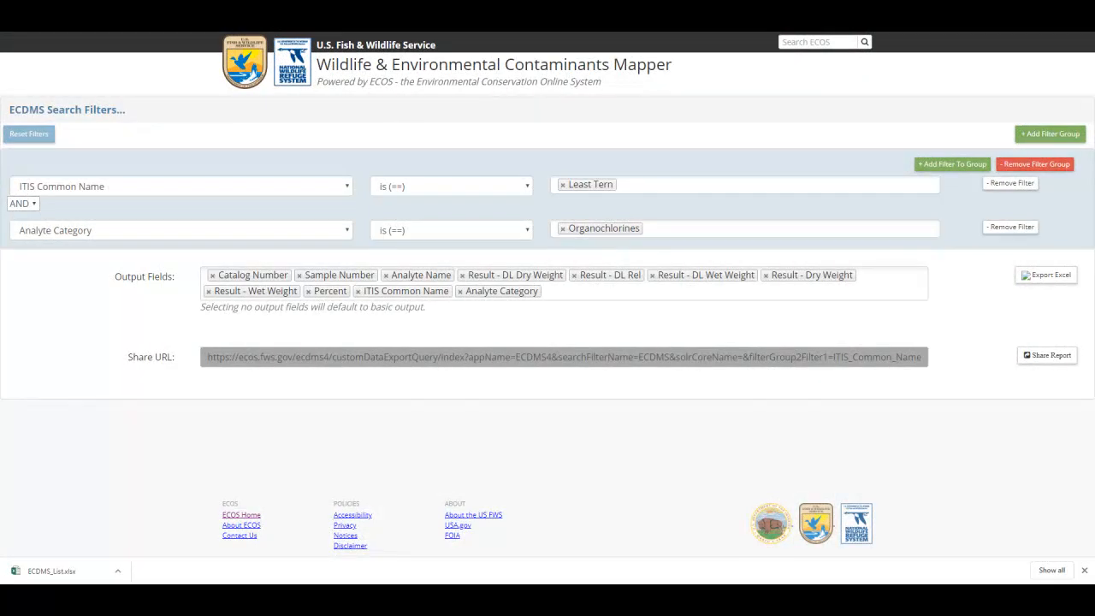
pyautogui.click(1047, 354)
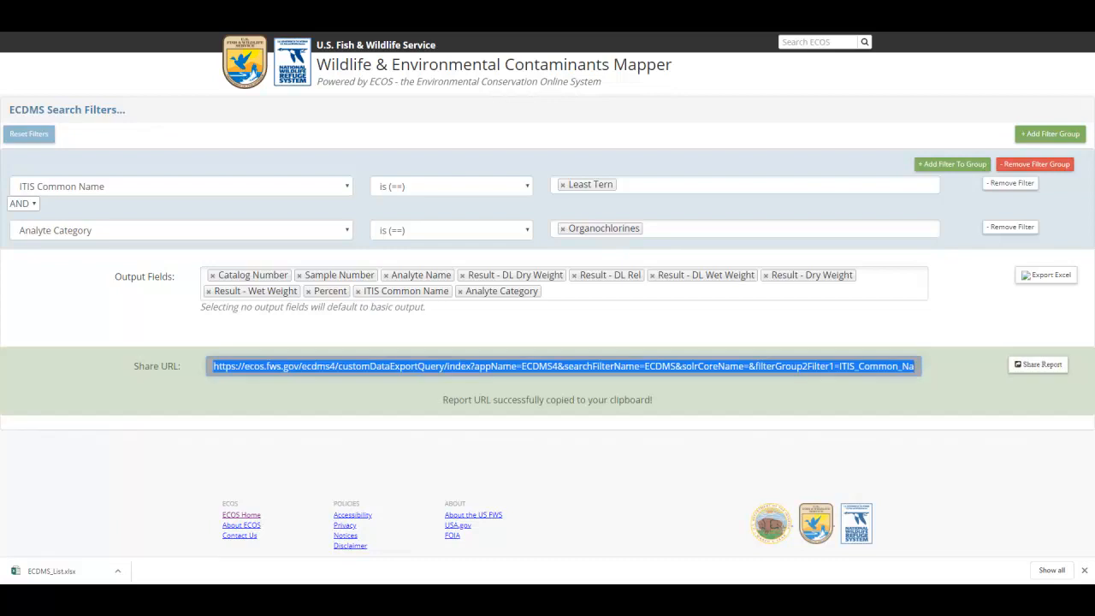